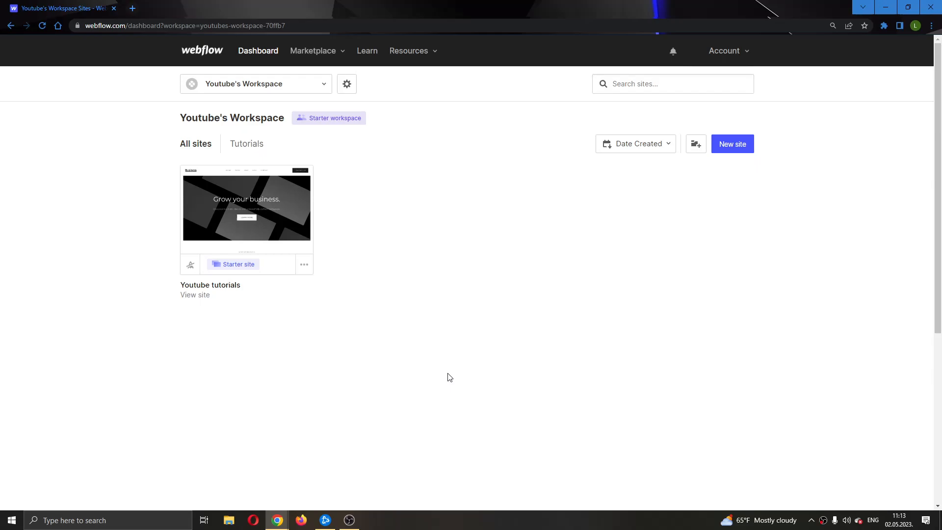
{"action": "mouse_move", "coordinate": [446, 332]}
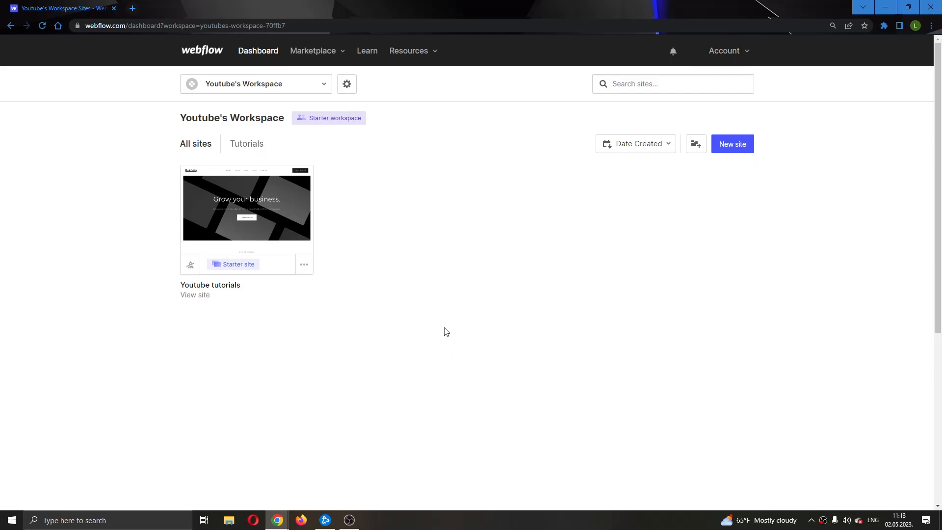
{"action": "mouse_move", "coordinate": [246, 216]}
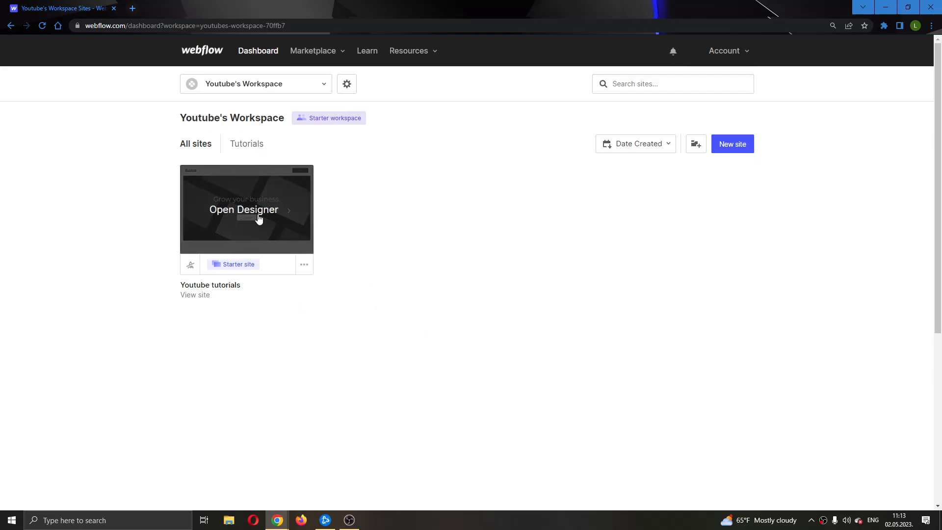
{"action": "mouse_move", "coordinate": [420, 171]}
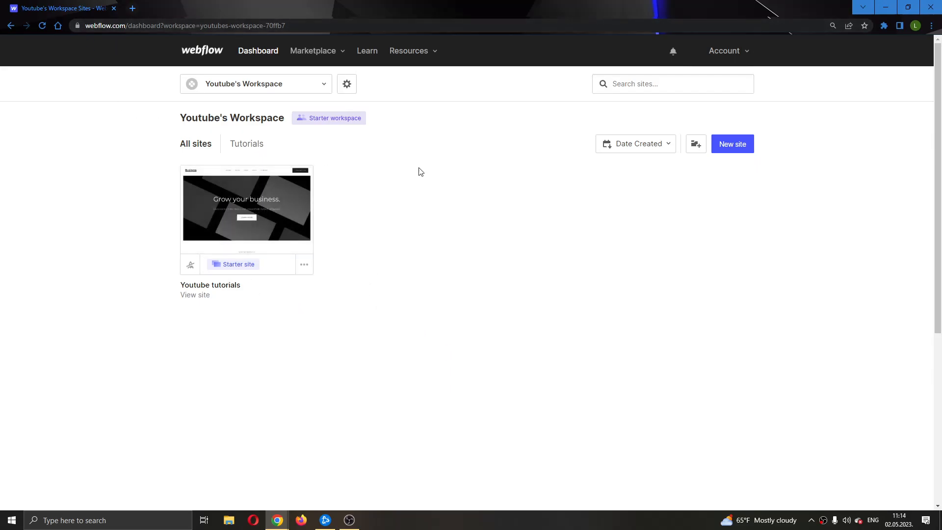
{"action": "mouse_move", "coordinate": [481, 217]}
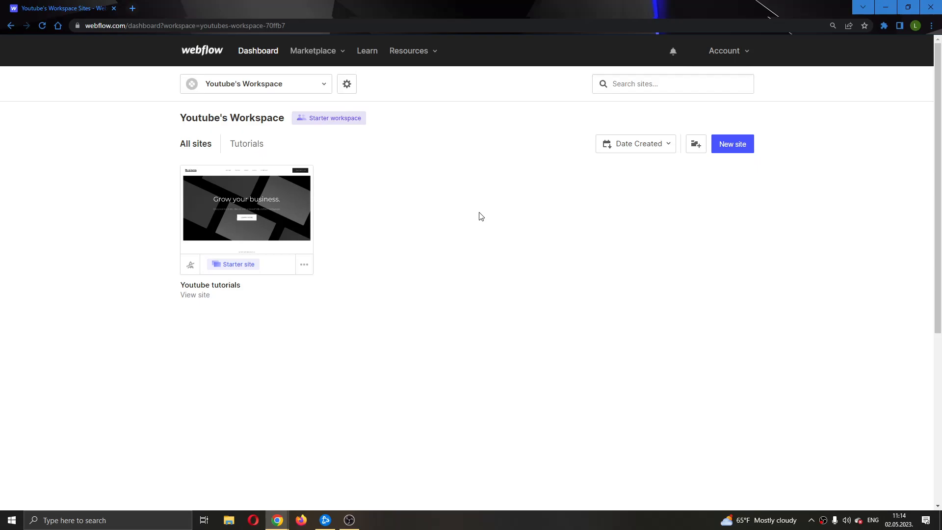
{"action": "mouse_move", "coordinate": [501, 225]}
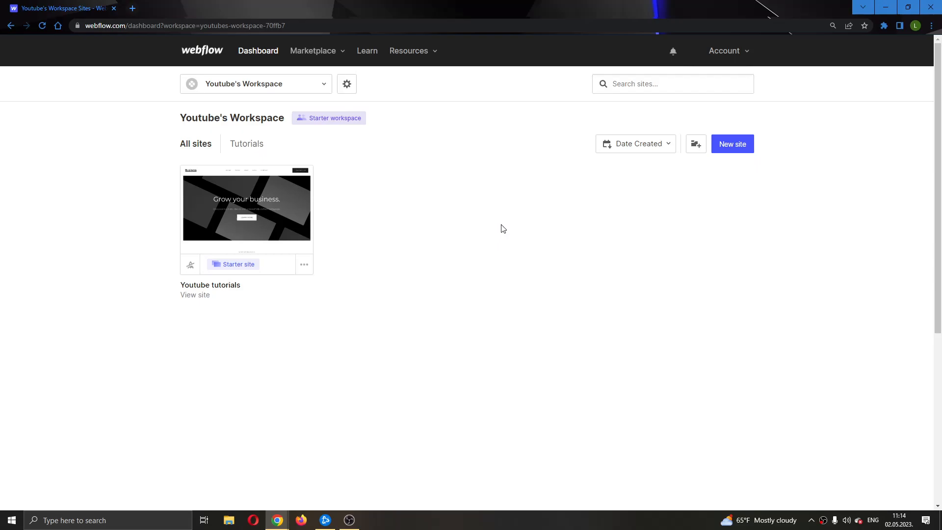
{"action": "mouse_move", "coordinate": [518, 191]}
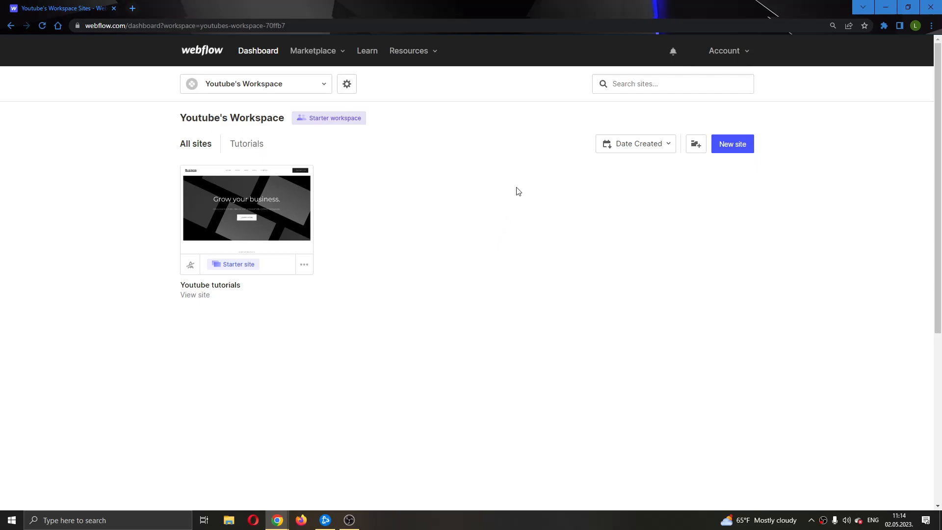
{"action": "mouse_move", "coordinate": [457, 271]}
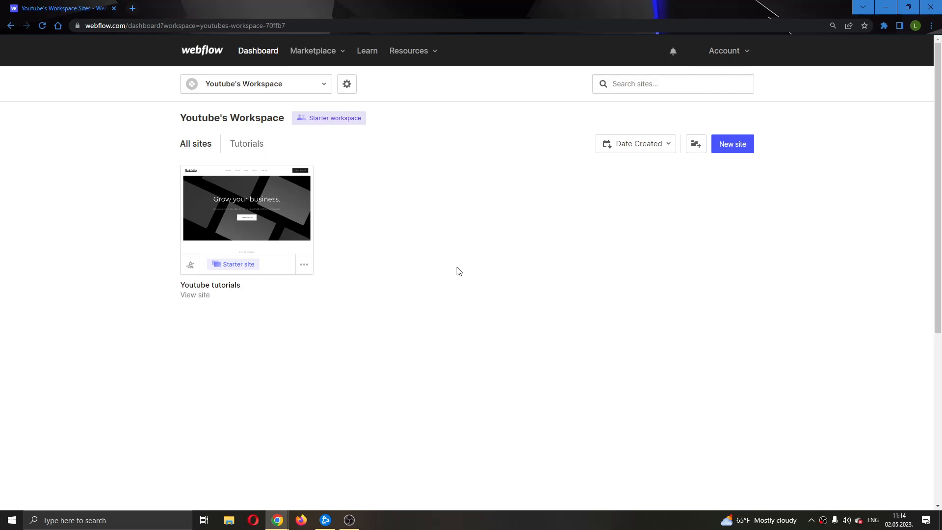
{"action": "mouse_move", "coordinate": [437, 219]}
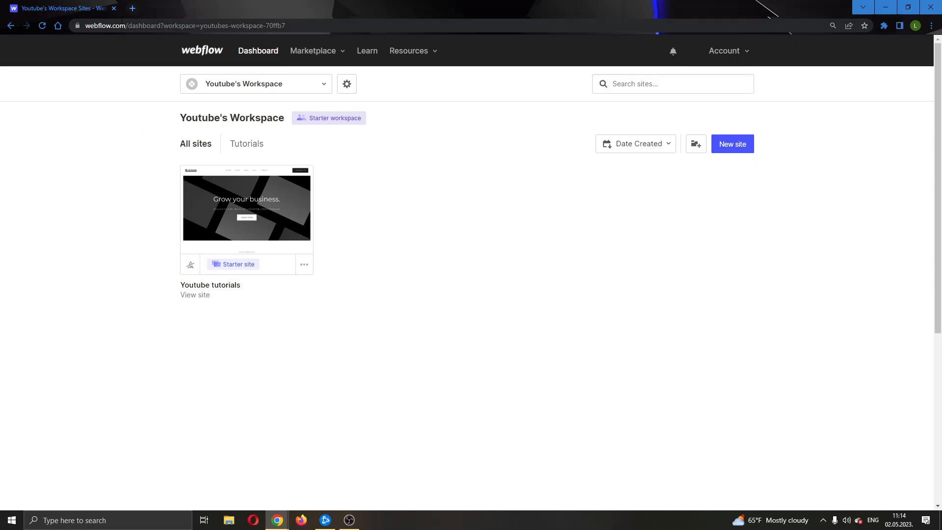
{"action": "mouse_move", "coordinate": [456, 136]}
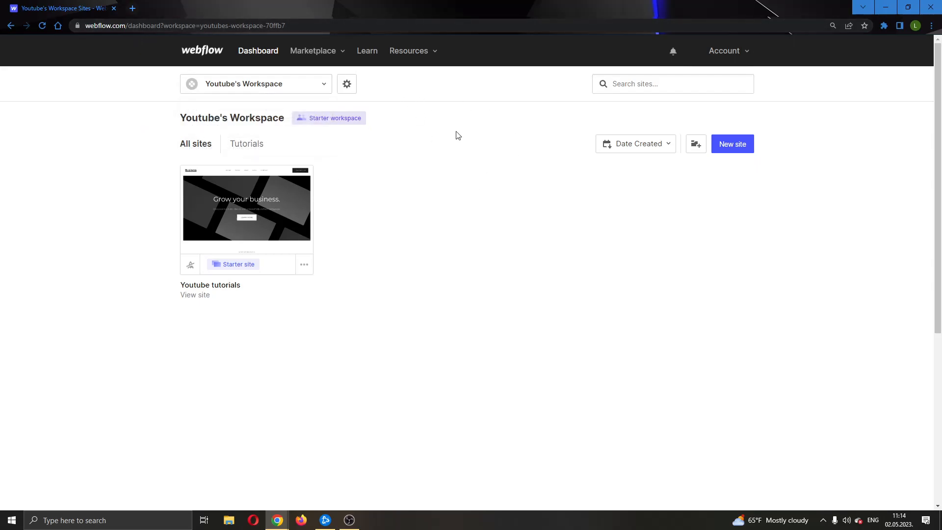
{"action": "mouse_move", "coordinate": [420, 104]}
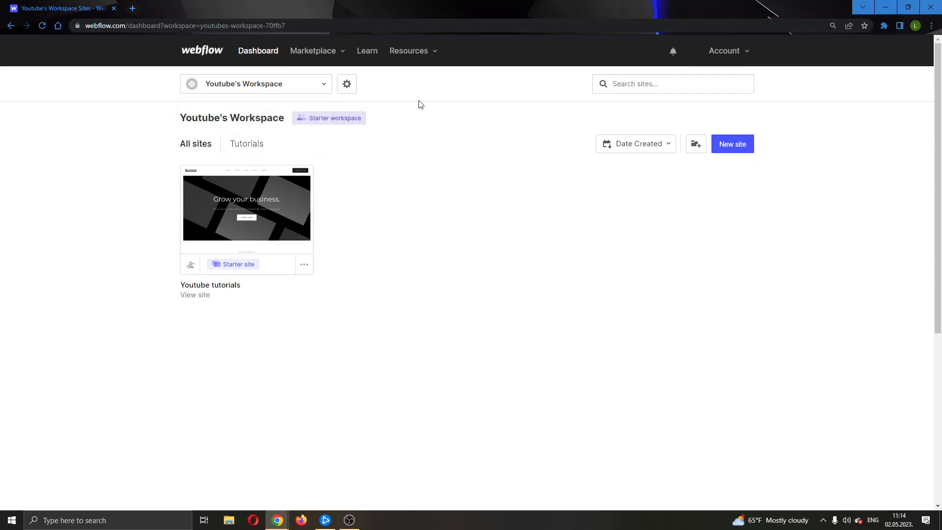
{"action": "mouse_move", "coordinate": [166, 149]}
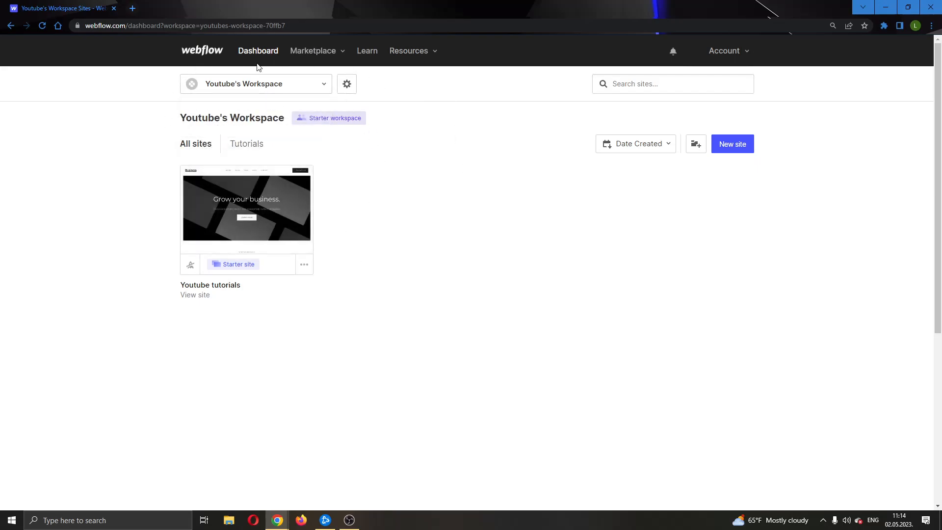
Open the Youtube tutorials site and show the Components panel listing Jumbo, Footer, CTA and Navigation.
{"action": "left_click", "coordinate": [255, 84]}
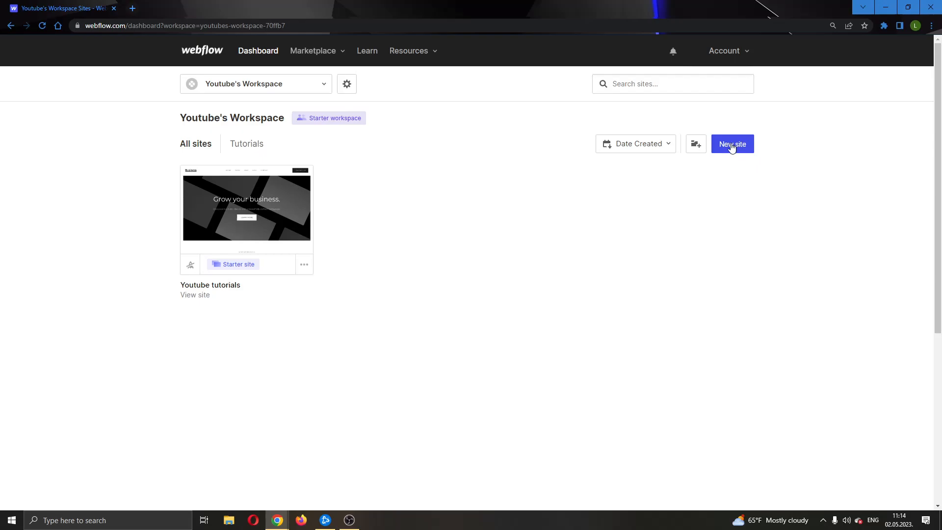
{"action": "mouse_move", "coordinate": [462, 259]}
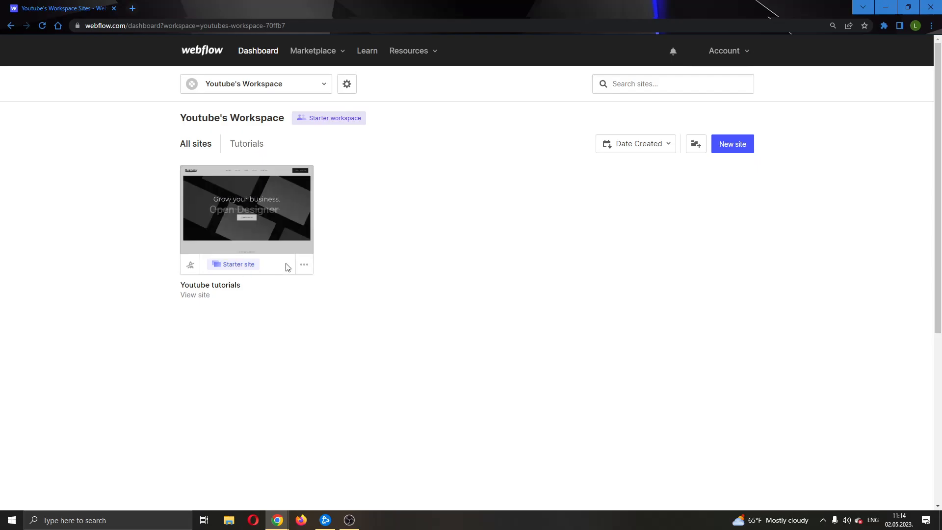
{"action": "mouse_move", "coordinate": [237, 287]}
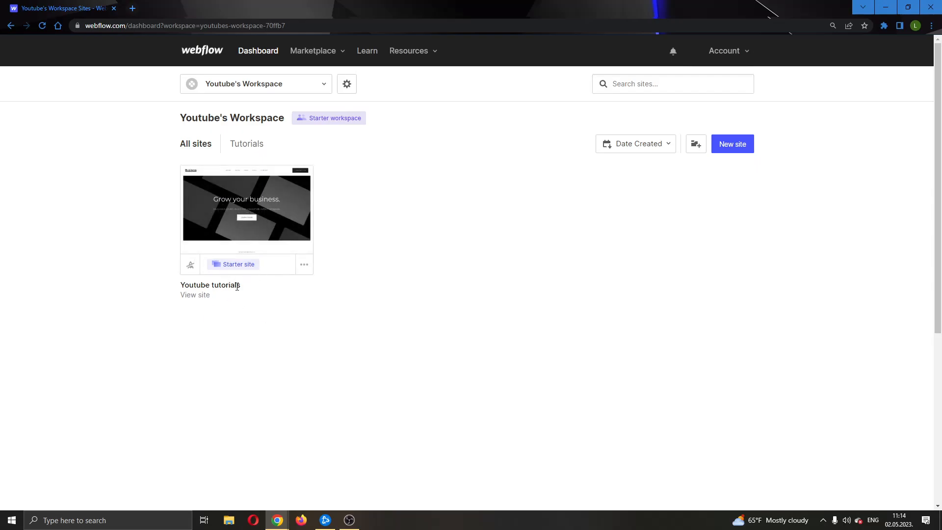
{"action": "mouse_move", "coordinate": [261, 221]}
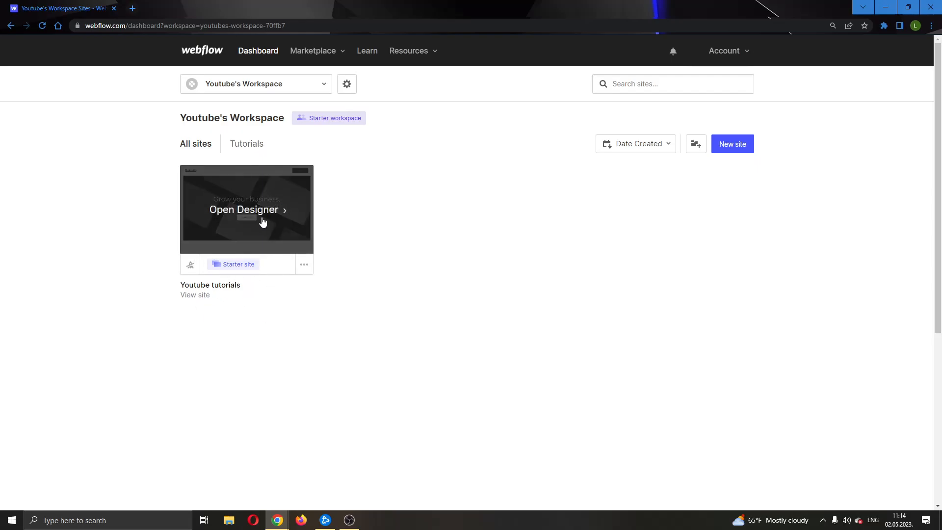
{"action": "left_click", "coordinate": [244, 210]}
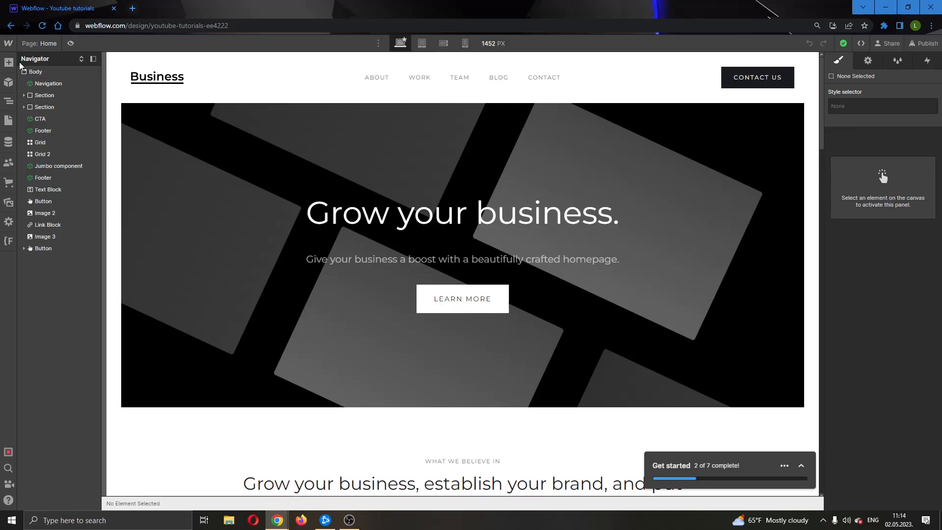
{"action": "mouse_move", "coordinate": [9, 61]}
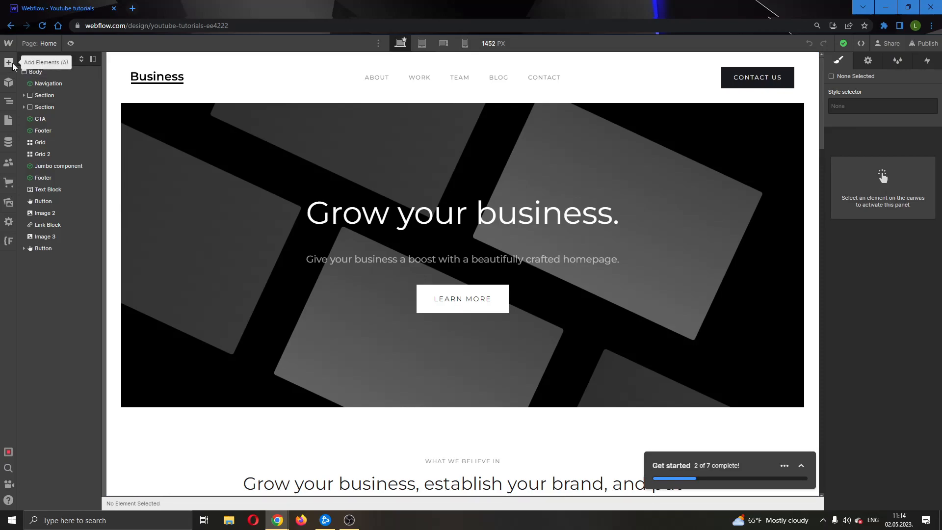
{"action": "mouse_move", "coordinate": [9, 83]}
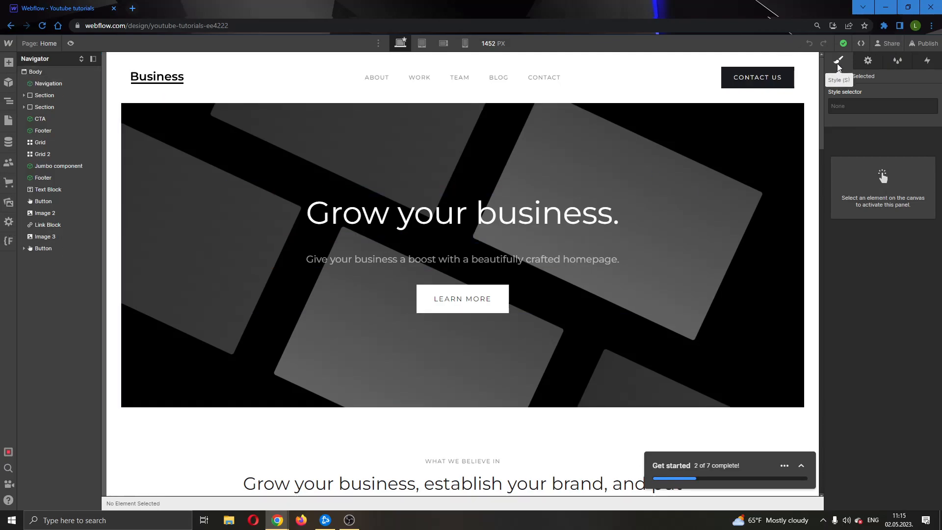
{"action": "mouse_move", "coordinate": [521, 114]}
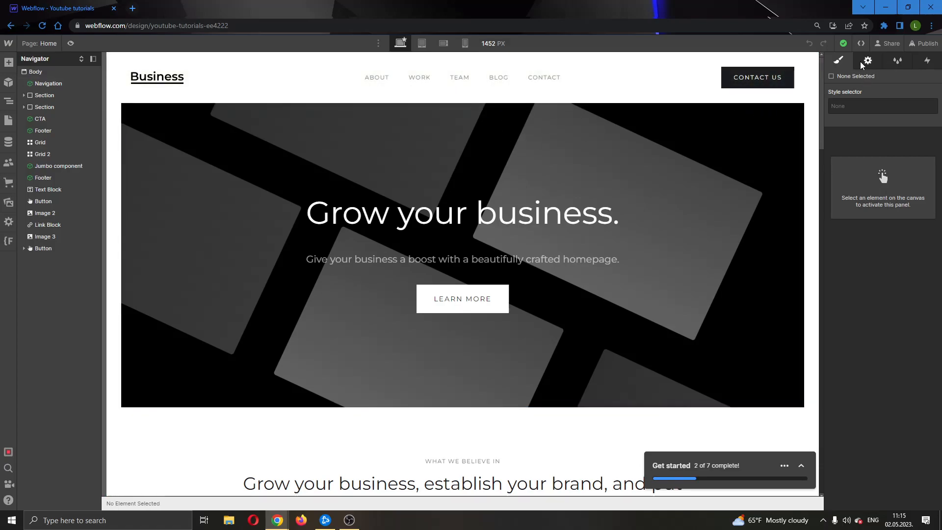
{"action": "mouse_move", "coordinate": [838, 60]}
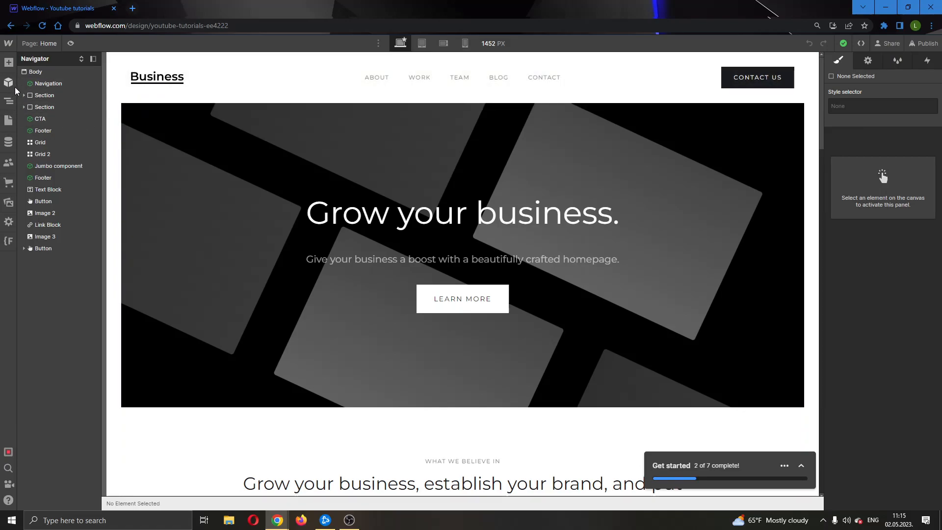
{"action": "left_click", "coordinate": [9, 82]}
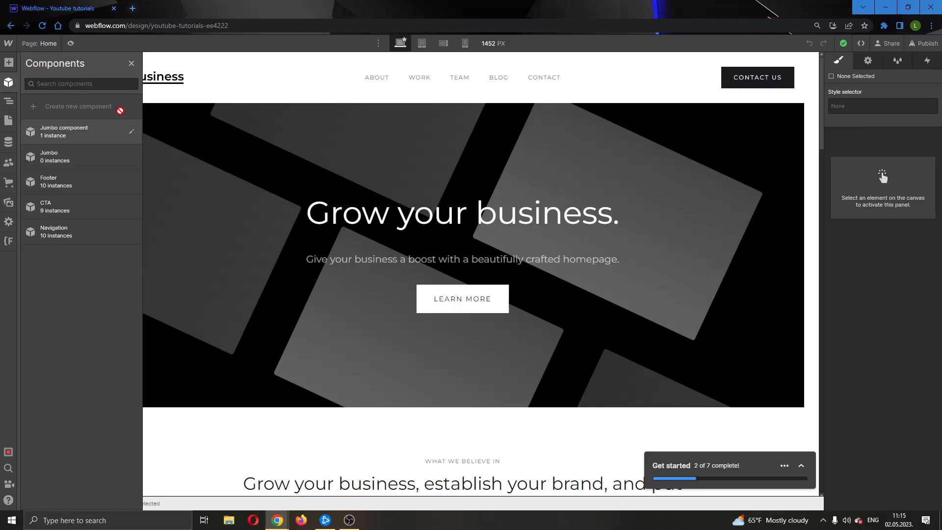
{"action": "mouse_move", "coordinate": [106, 209]}
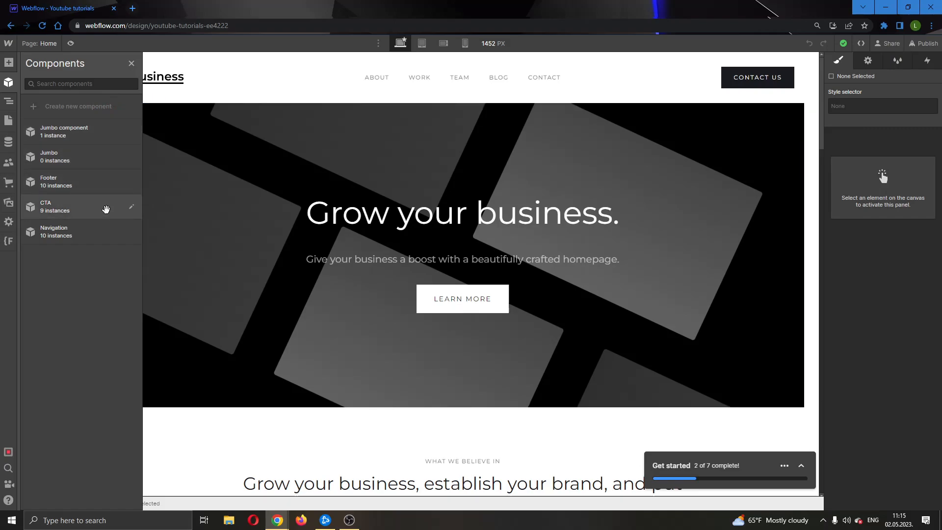
{"action": "mouse_move", "coordinate": [75, 163]}
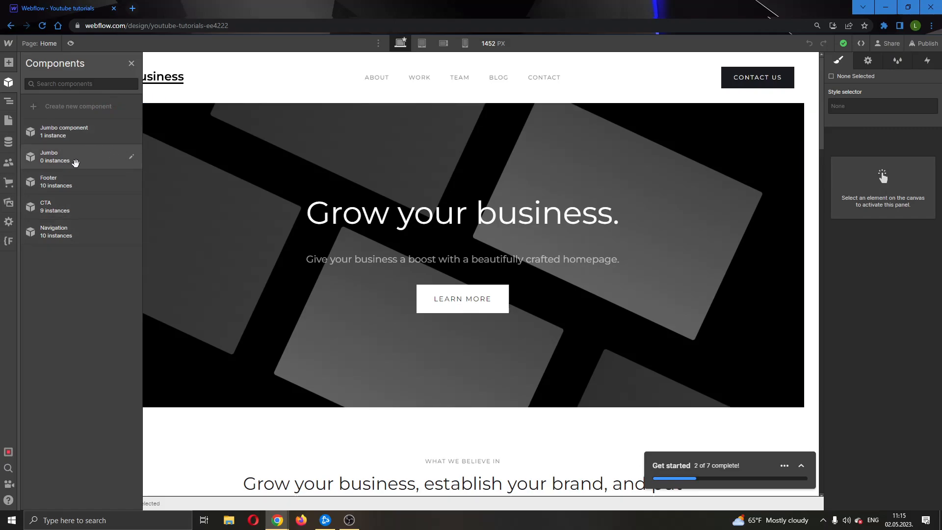
{"action": "mouse_move", "coordinate": [82, 214]}
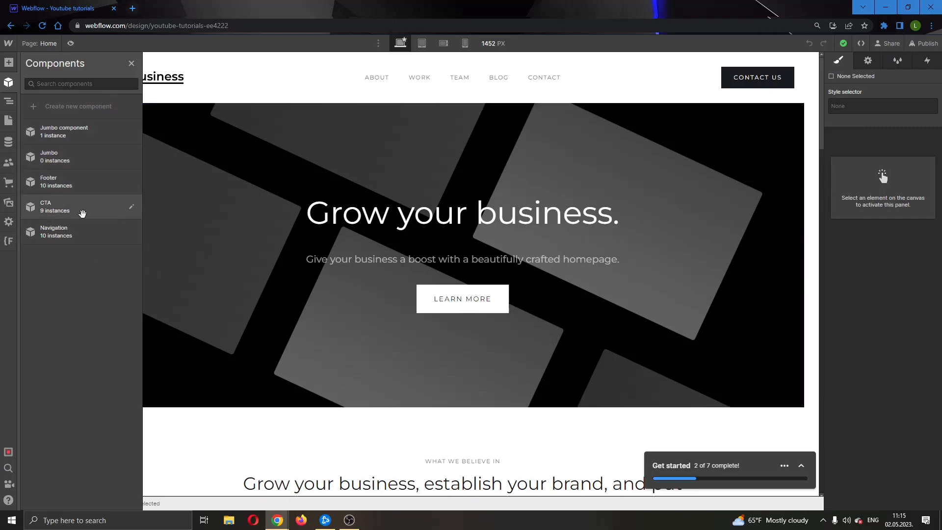
{"action": "mouse_move", "coordinate": [132, 161]}
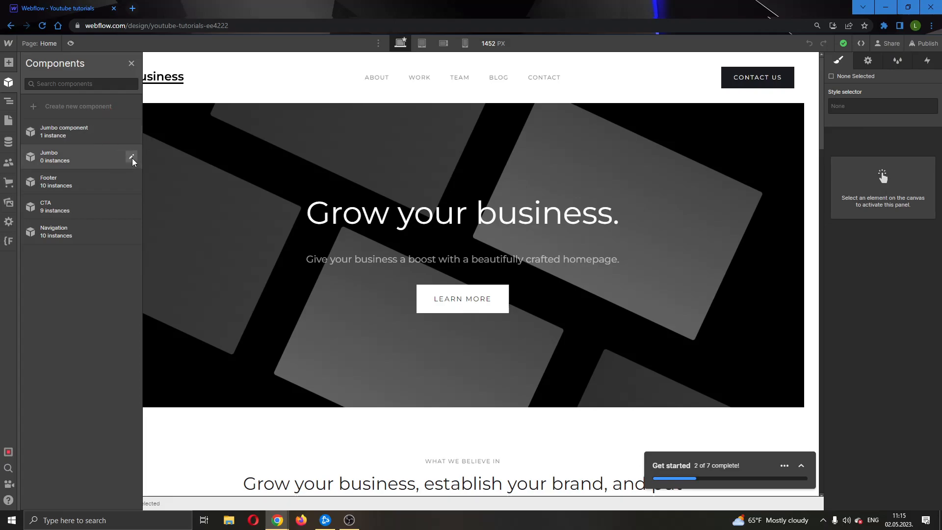
{"action": "mouse_move", "coordinate": [131, 133]}
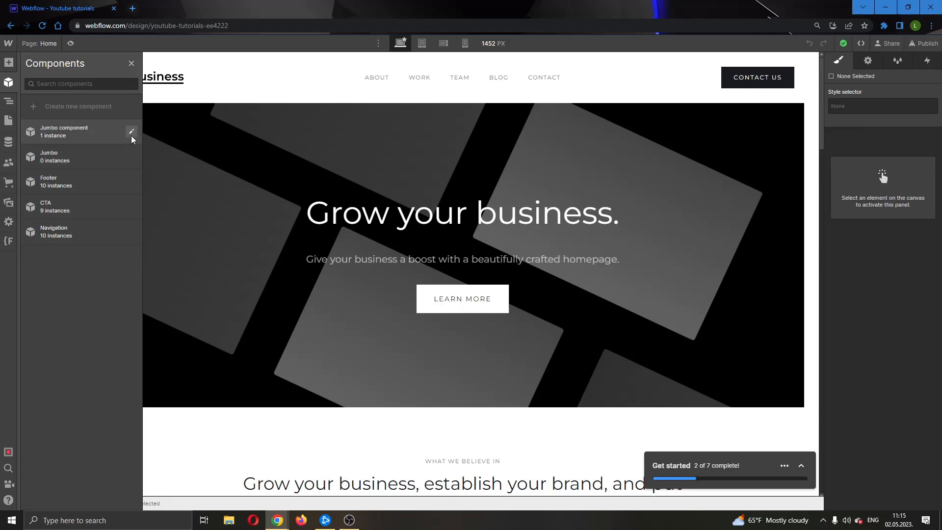
{"action": "left_click", "coordinate": [131, 131]}
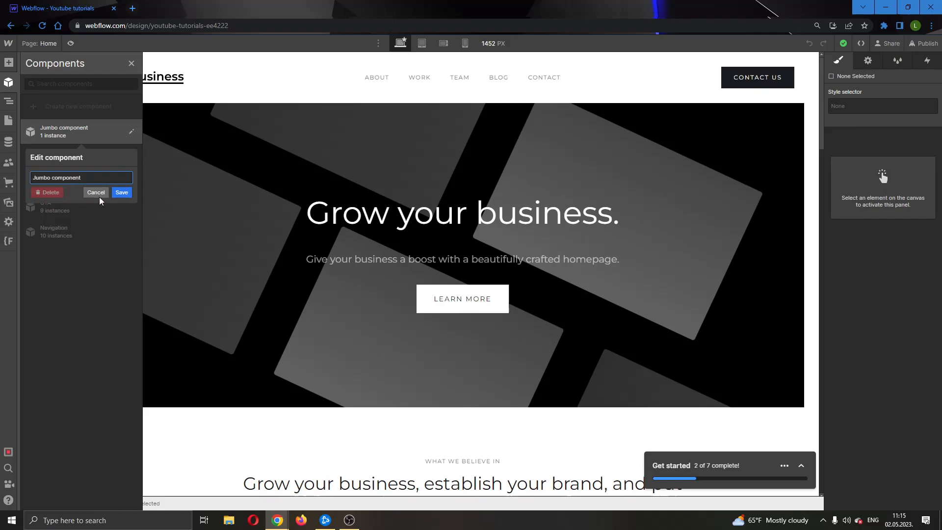
{"action": "left_click", "coordinate": [96, 192]}
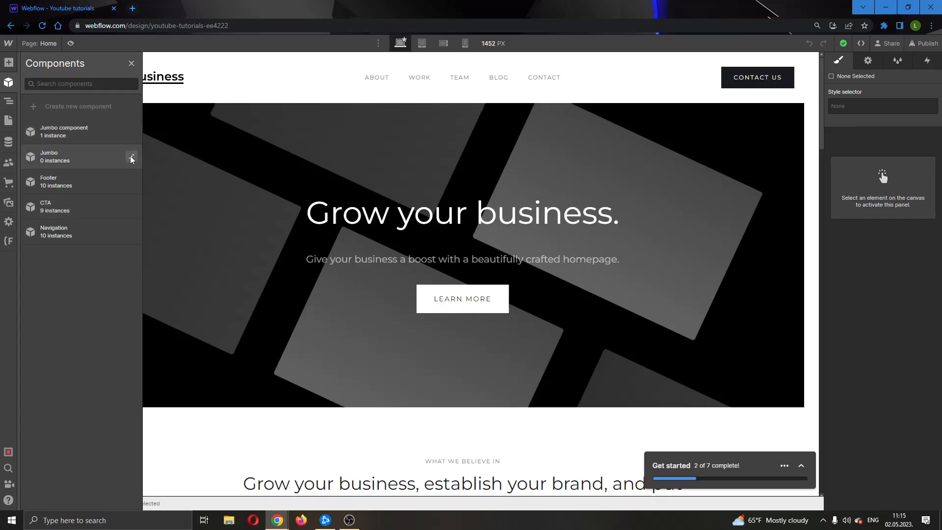
{"action": "left_click", "coordinate": [131, 158]}
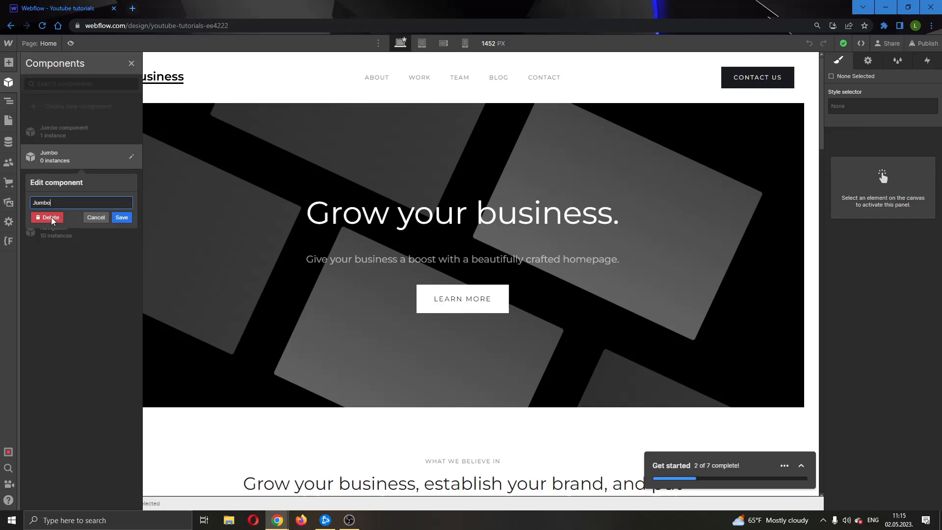
{"action": "left_click", "coordinate": [96, 217]}
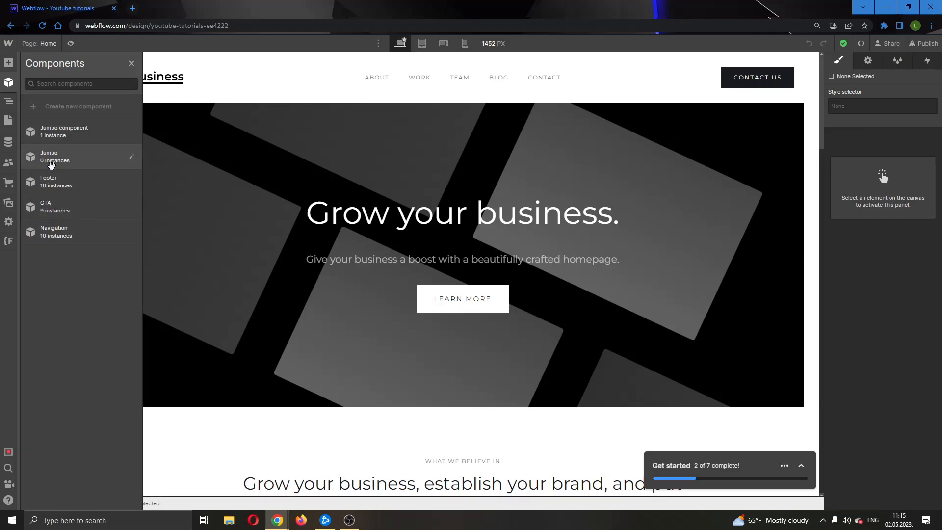
{"action": "mouse_move", "coordinate": [53, 181]}
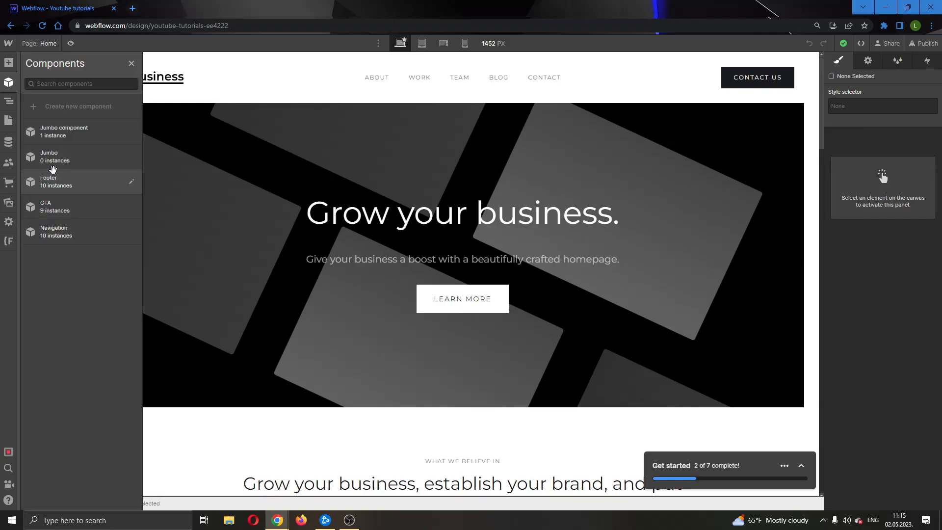
{"action": "mouse_move", "coordinate": [54, 156]}
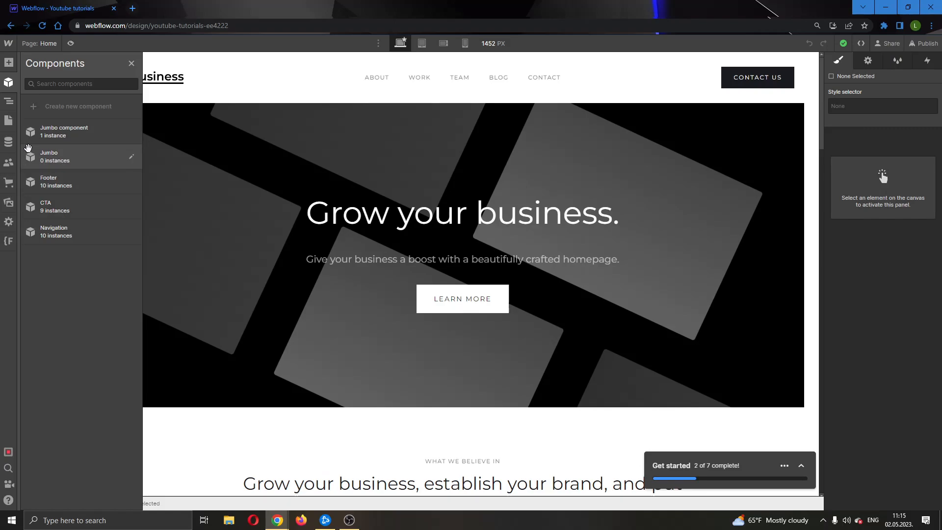
{"action": "mouse_move", "coordinate": [43, 182]}
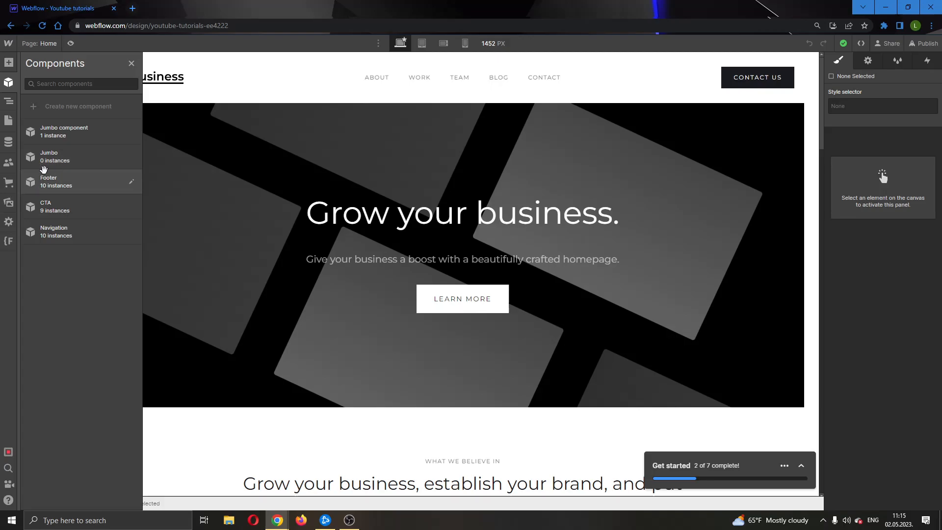
{"action": "mouse_move", "coordinate": [54, 156]}
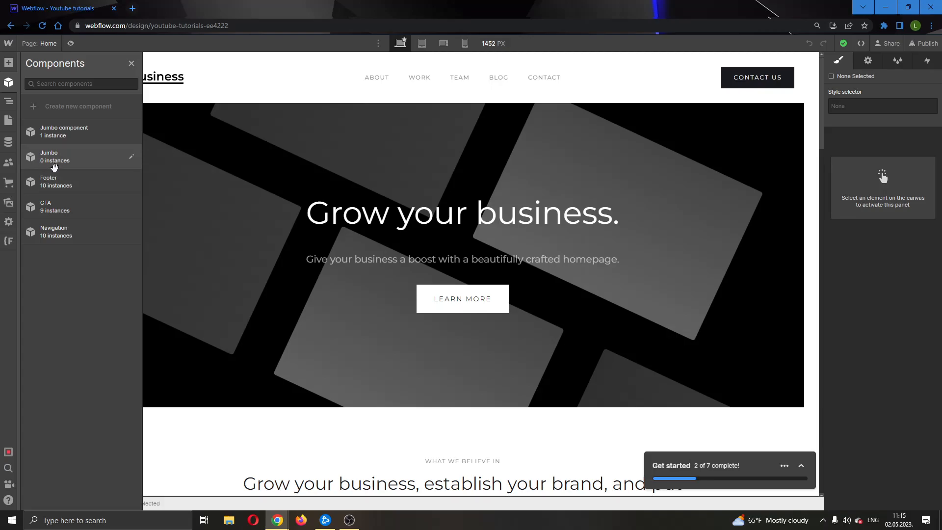
{"action": "left_click", "coordinate": [131, 155]}
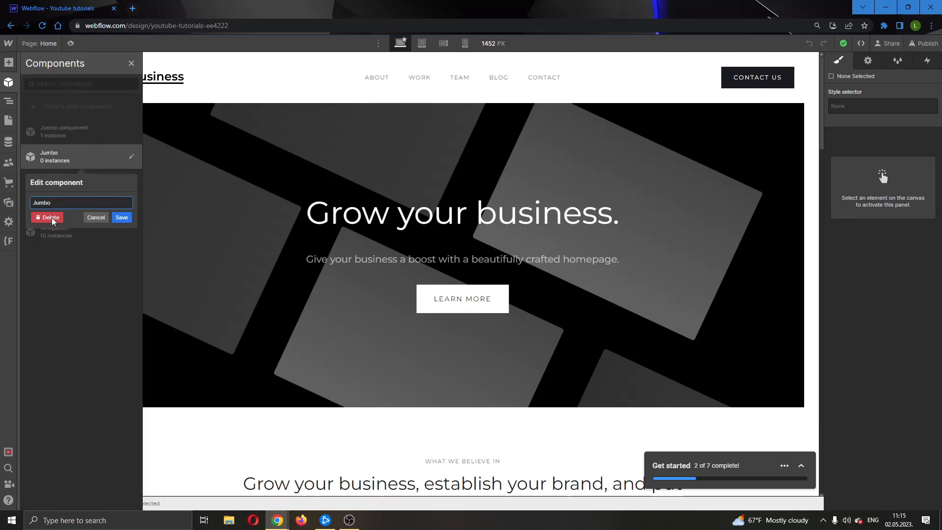
{"action": "mouse_move", "coordinate": [338, 270]}
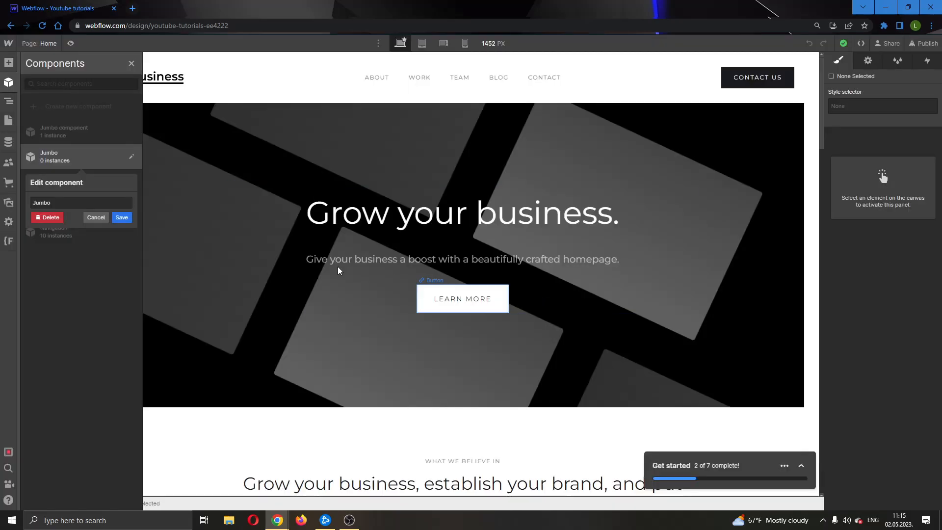
{"action": "left_click", "coordinate": [96, 217]}
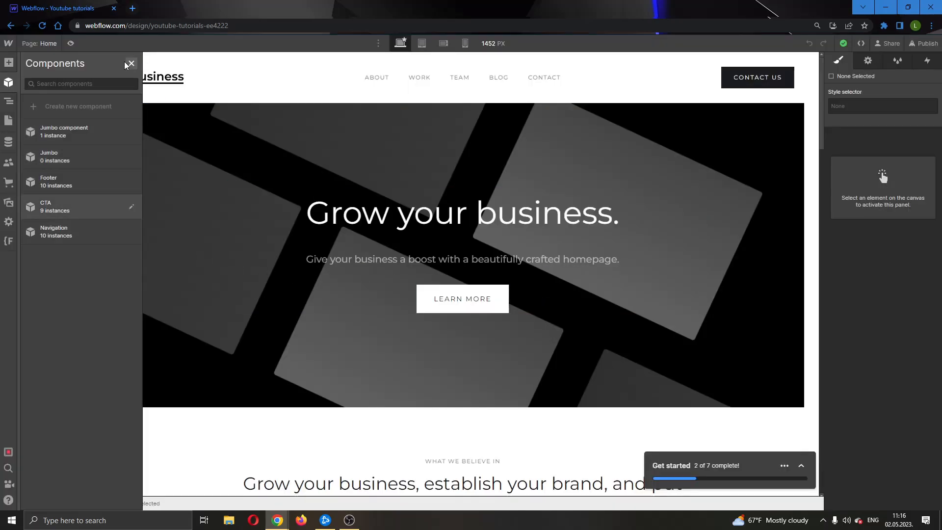